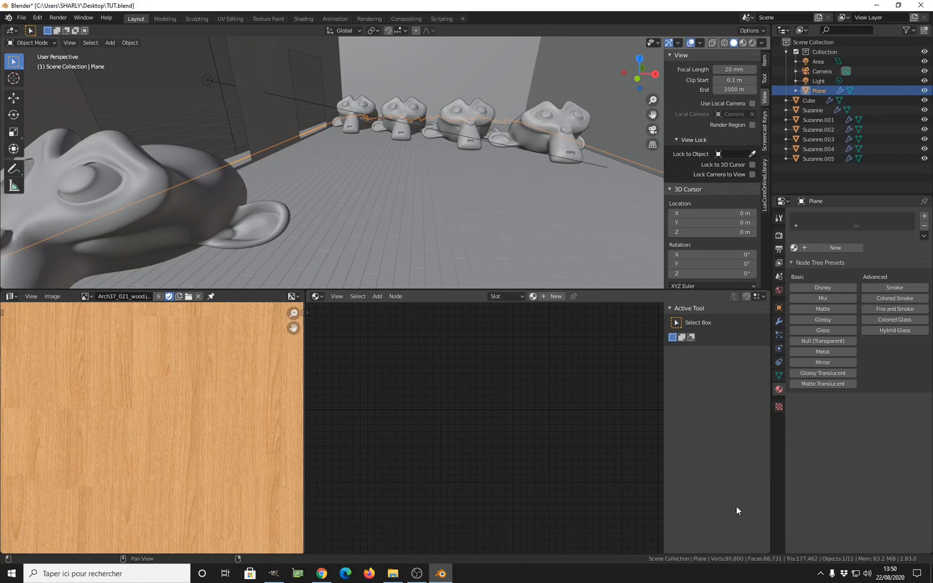
pyautogui.moveTo(522, 325)
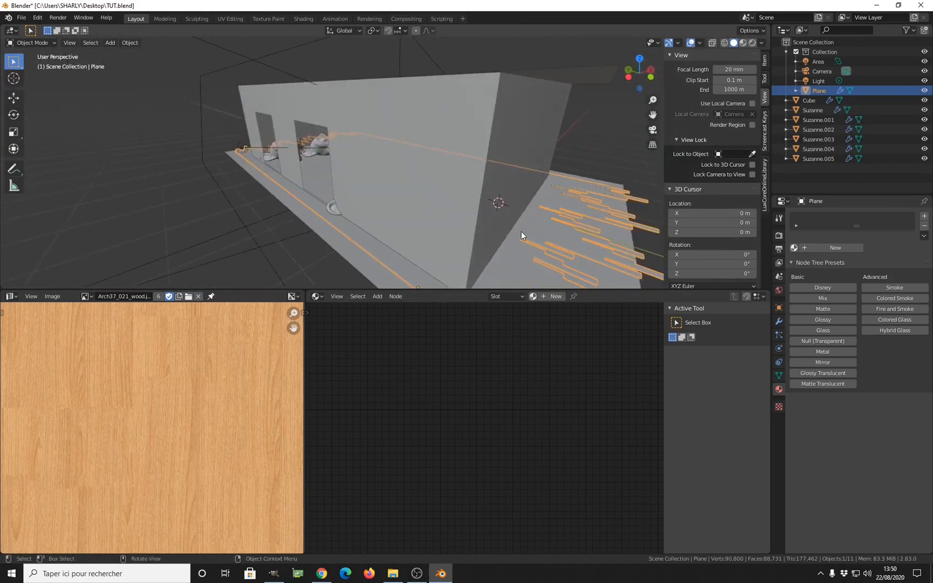
# Select the floor plane in the outliner instead of the room cube
pyautogui.click(809, 100)
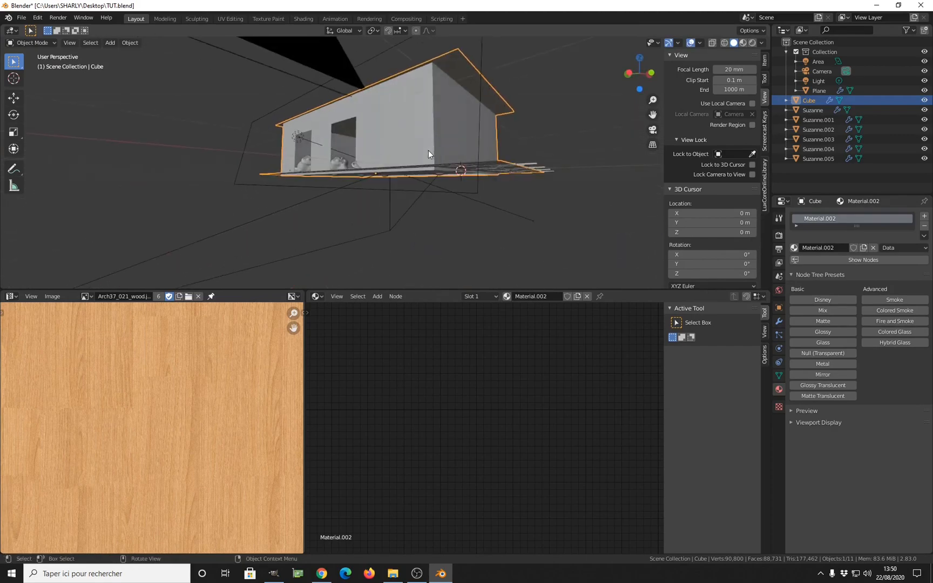
pyautogui.click(819, 90)
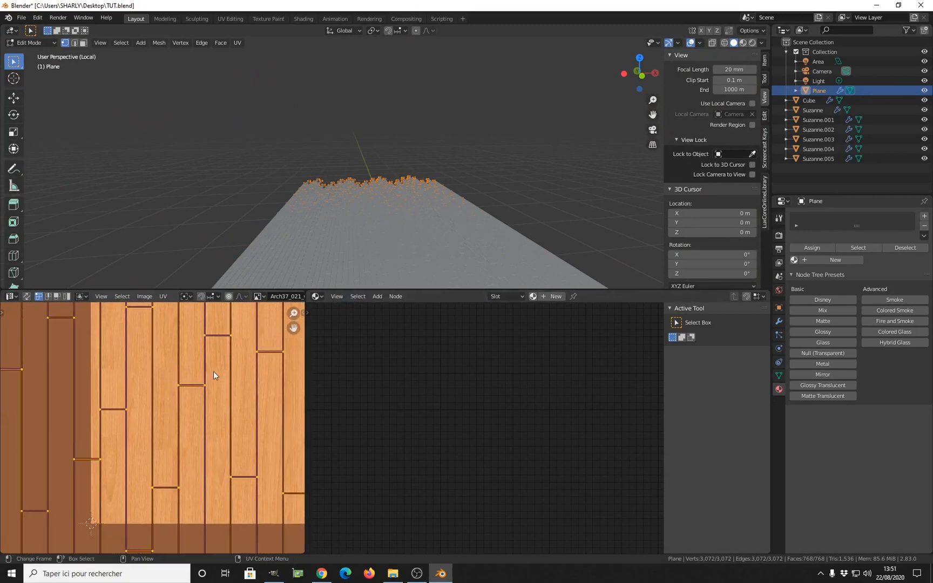
pyautogui.moveTo(232, 382)
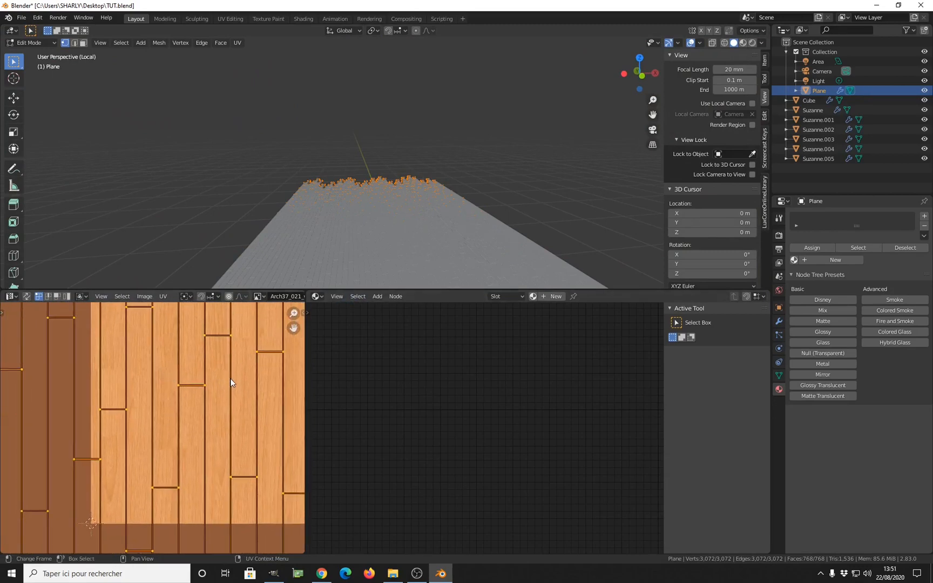
# Exit Edit Mode on the floor plane back to Object Mode
pyautogui.press('Tab')
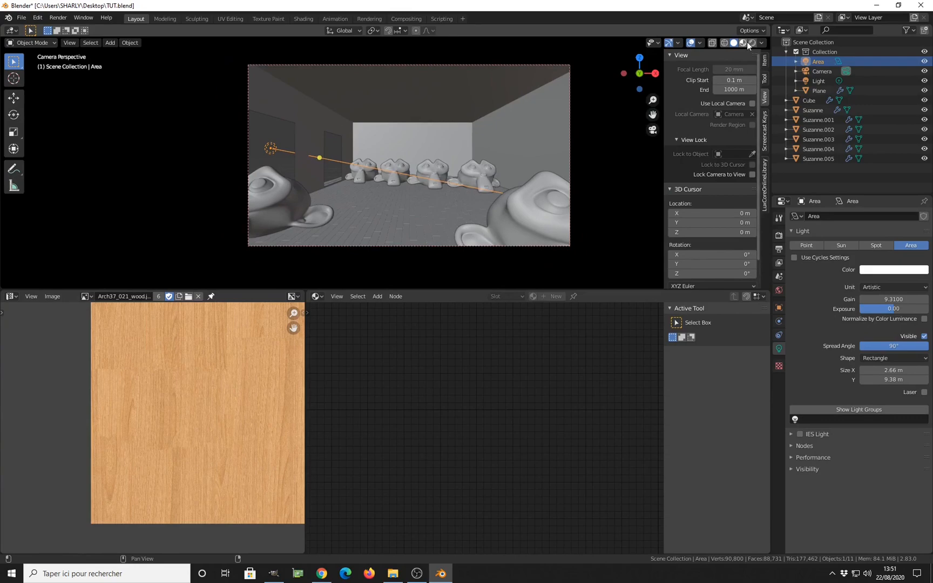
# Preview the room with Rendered shading, then select the floor Plane in the outliner
pyautogui.click(751, 43)
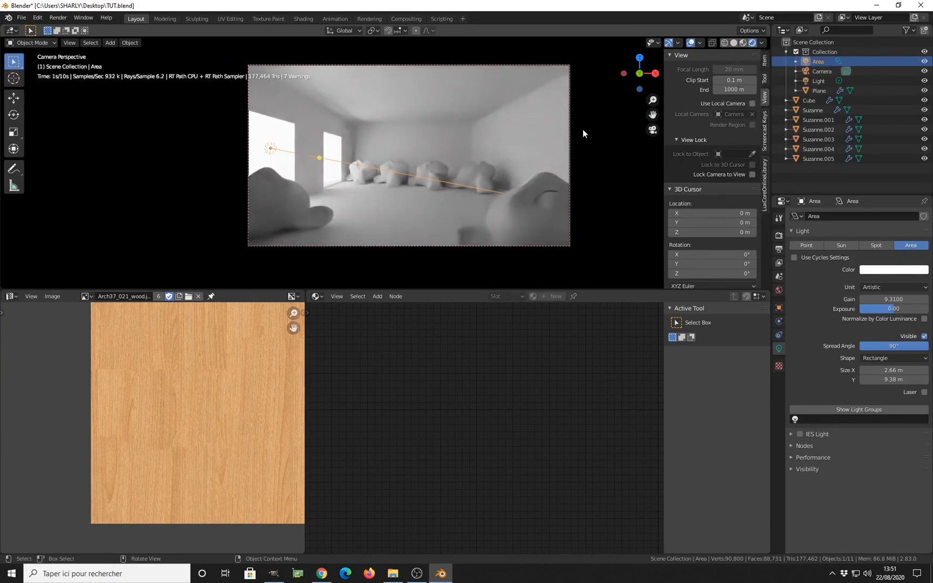
pyautogui.moveTo(437, 197)
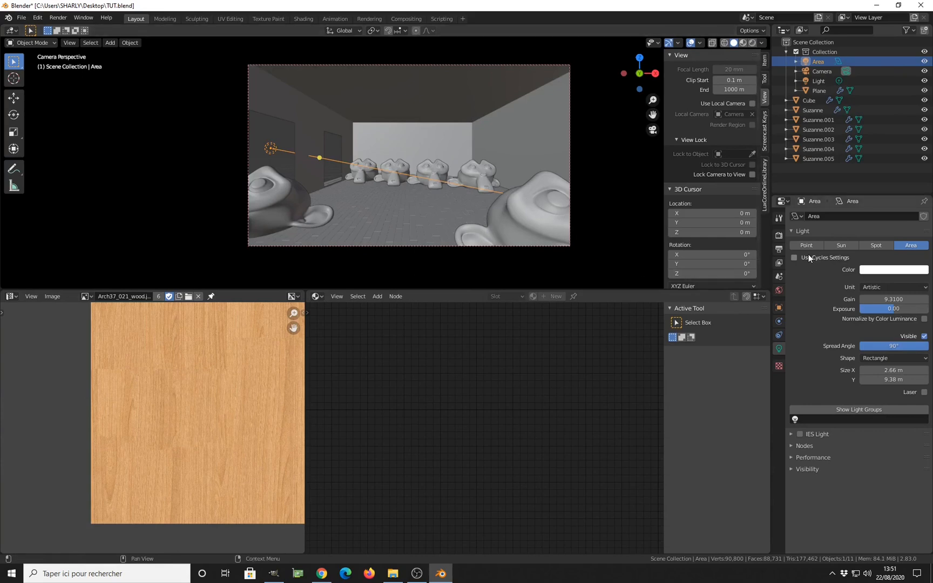
pyautogui.moveTo(434, 207)
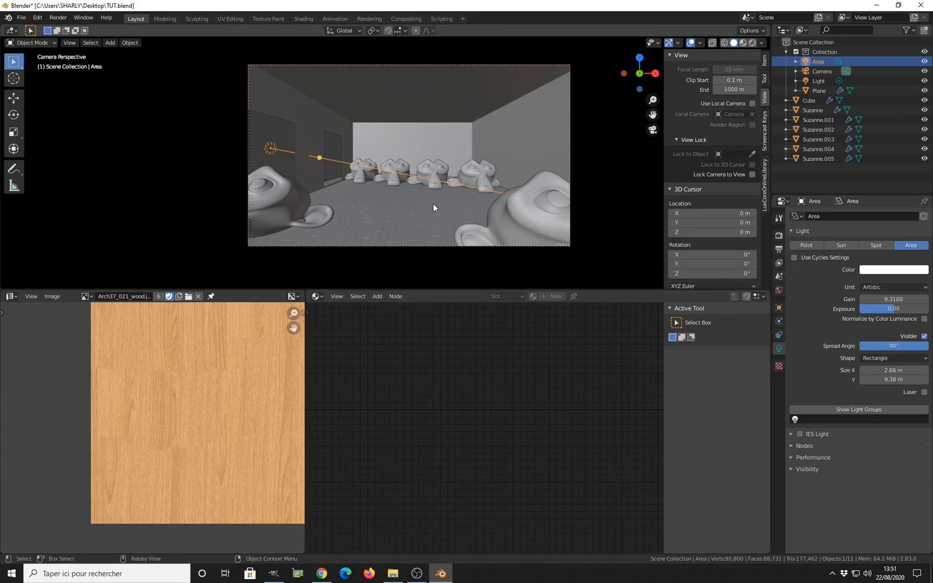
pyautogui.click(819, 91)
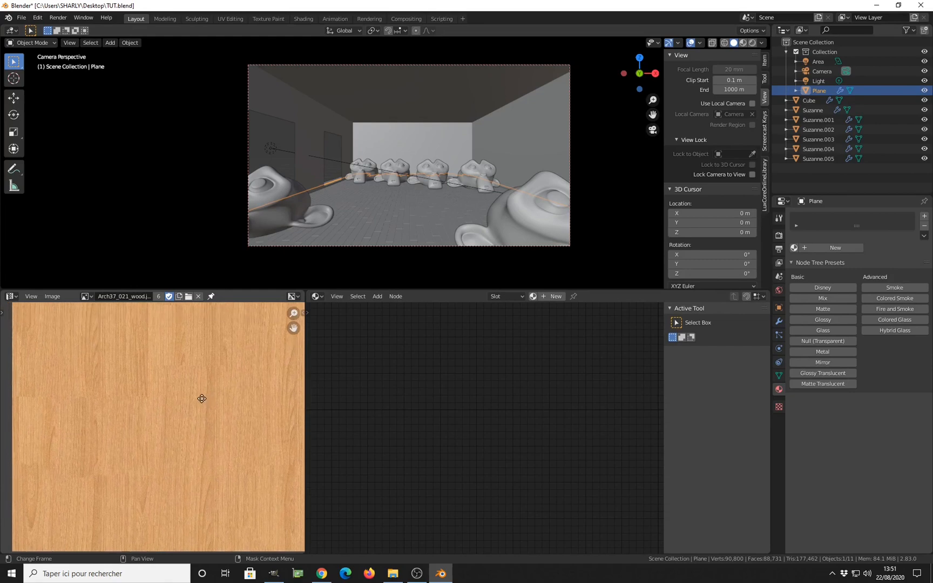
pyautogui.moveTo(166, 417)
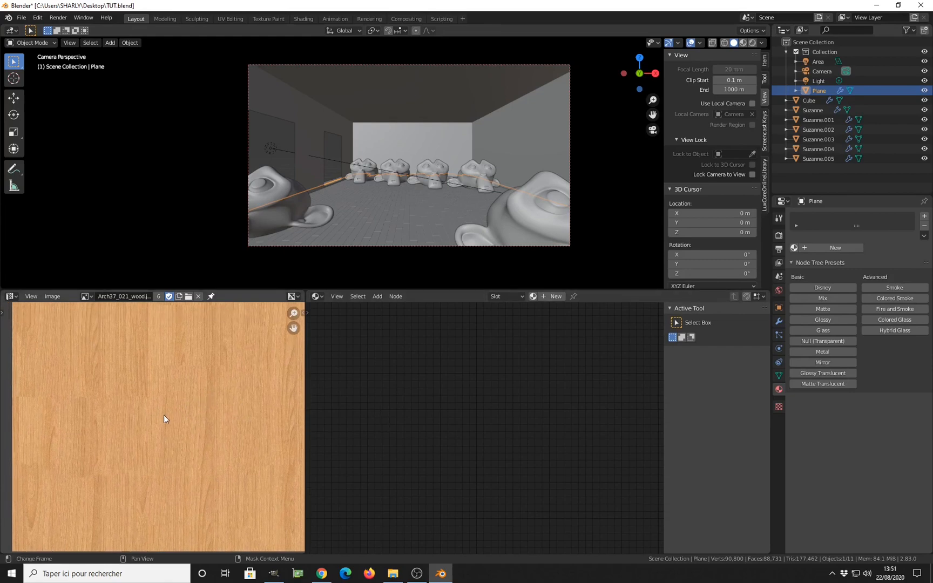
pyautogui.moveTo(823, 298)
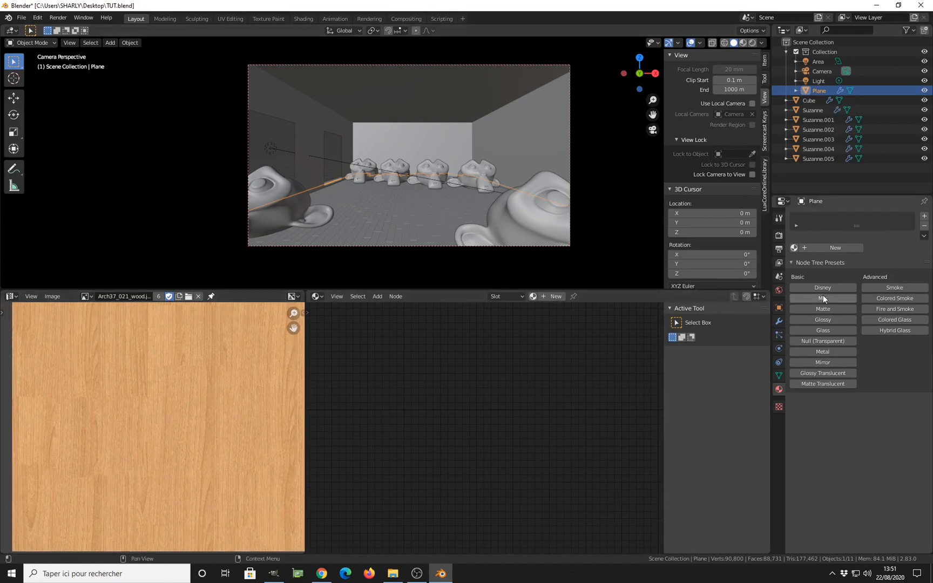
# Create a new glossy material for the floor driven by the wood image texture
pyautogui.click(822, 307)
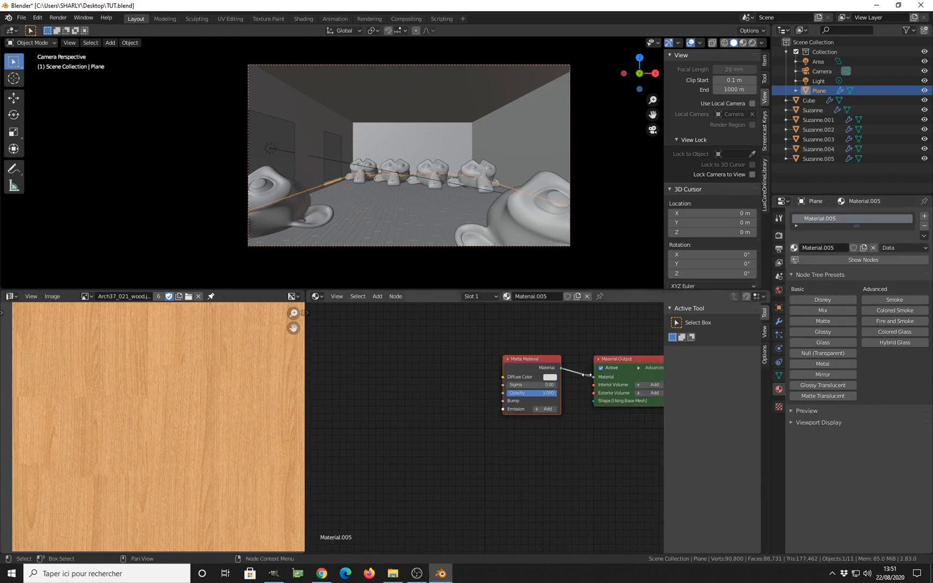
pyautogui.click(822, 331)
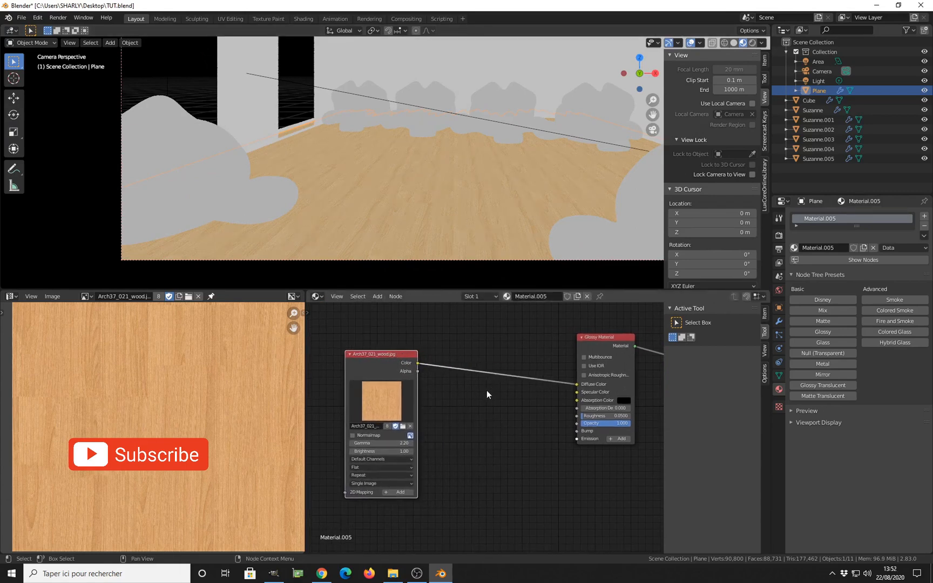
# Insert a Hue Saturation Value node on the wood colour with Random Per Island feeding its Hue
pyautogui.click(377, 296)
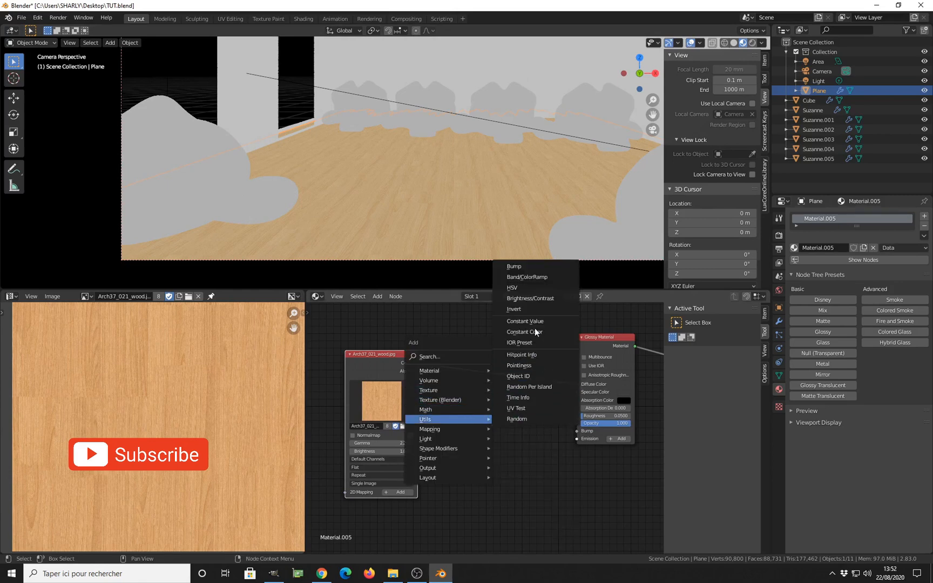
pyautogui.click(510, 287)
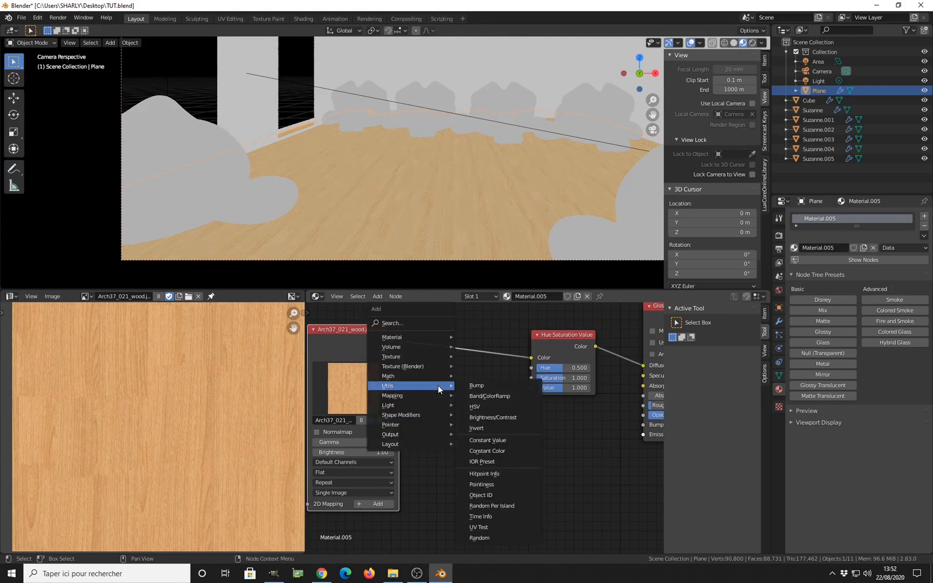
pyautogui.moveTo(476, 385)
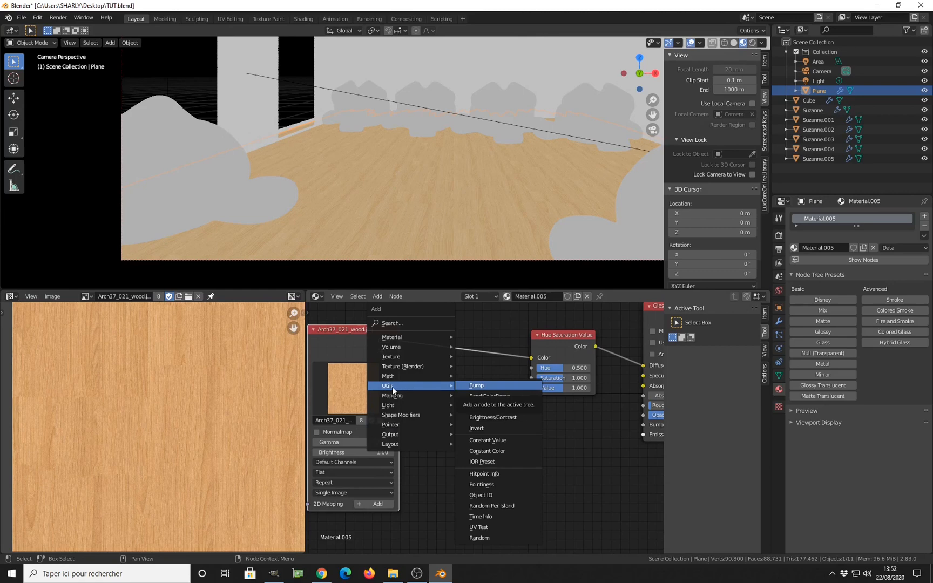
pyautogui.moveTo(492, 509)
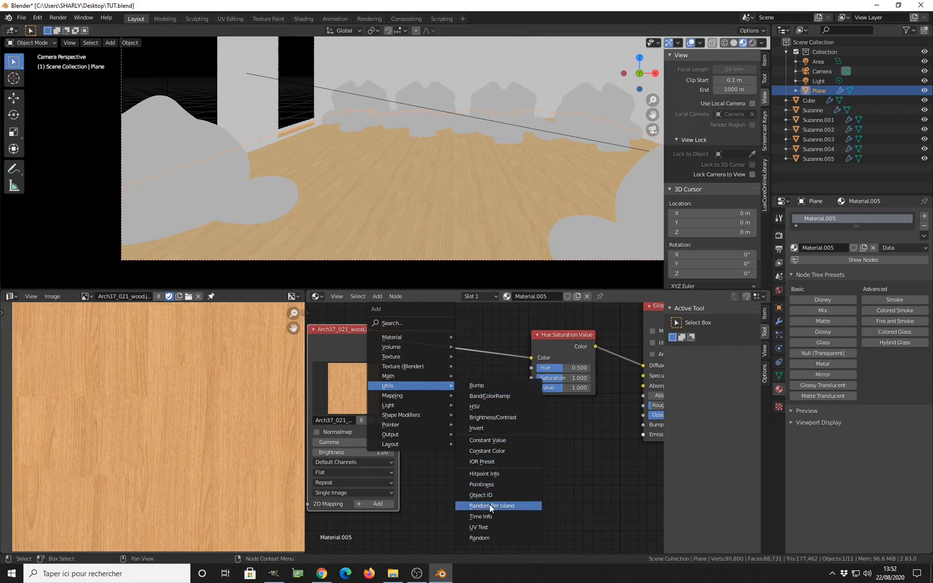
pyautogui.click(499, 505)
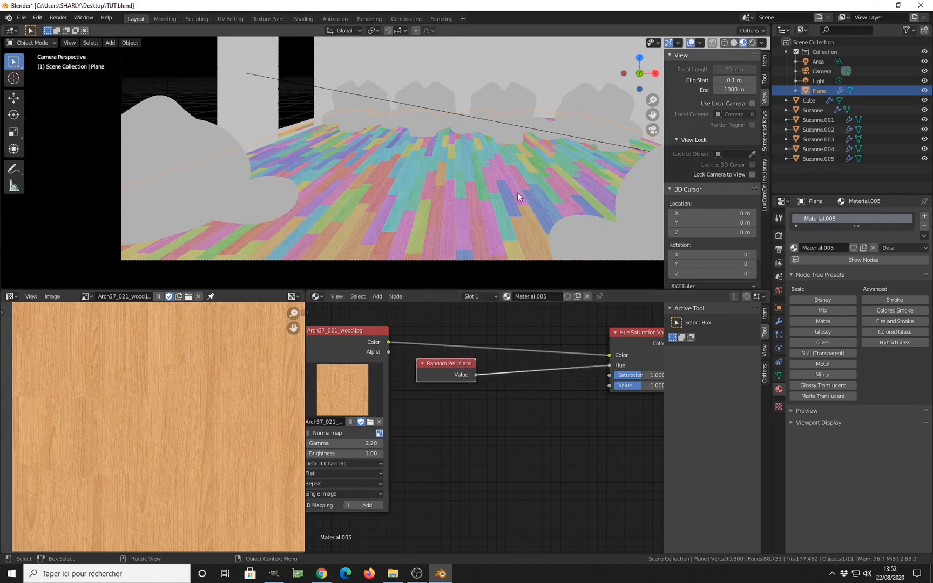
pyautogui.moveTo(514, 409)
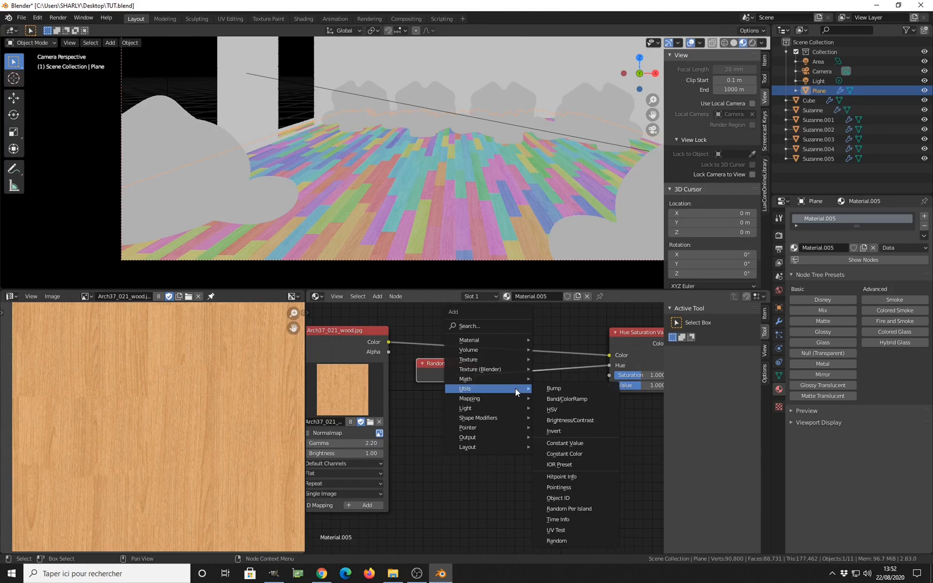
pyautogui.moveTo(527, 393)
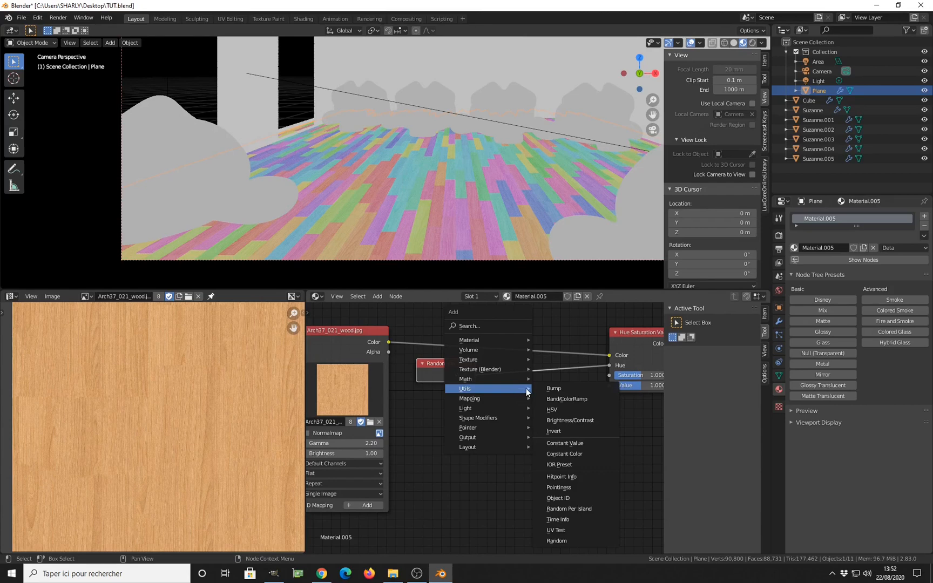
pyautogui.moveTo(525, 390)
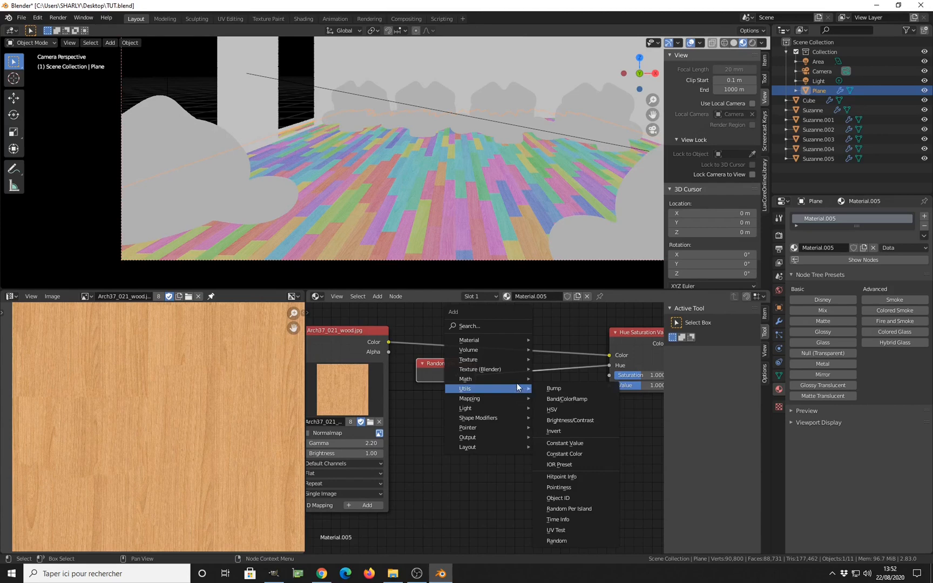
pyautogui.moveTo(465, 378)
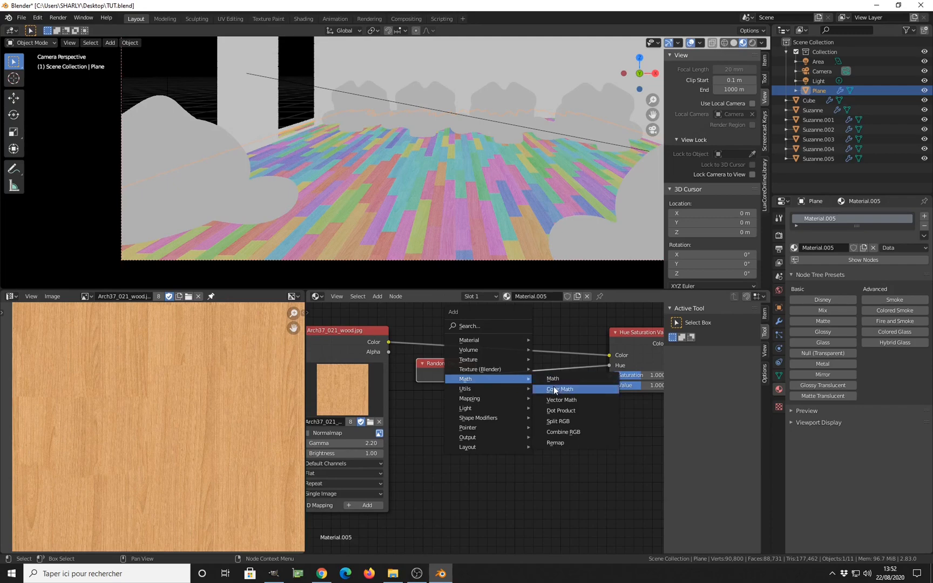
pyautogui.moveTo(552, 378)
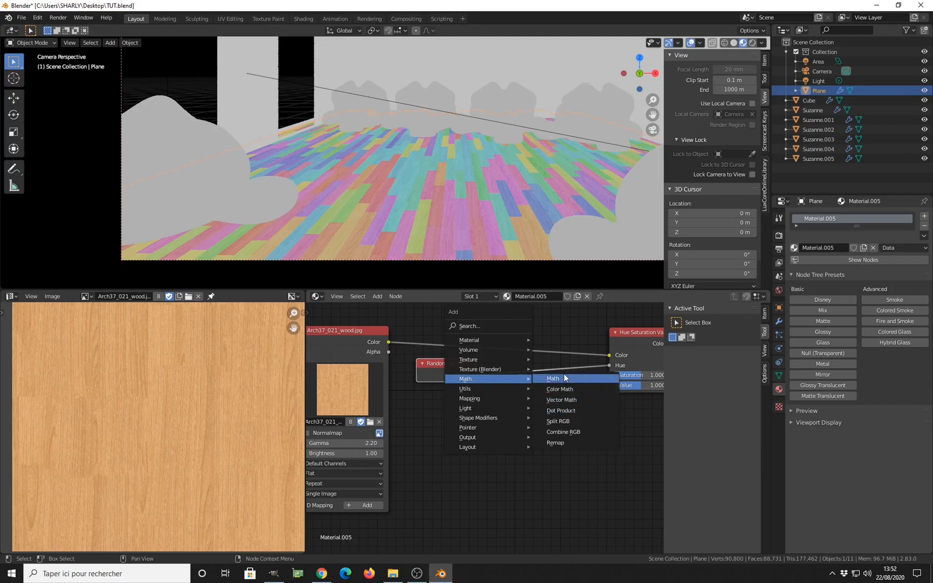
# Add a Multiply Math node after Random Per Island in the floor material
pyautogui.click(551, 378)
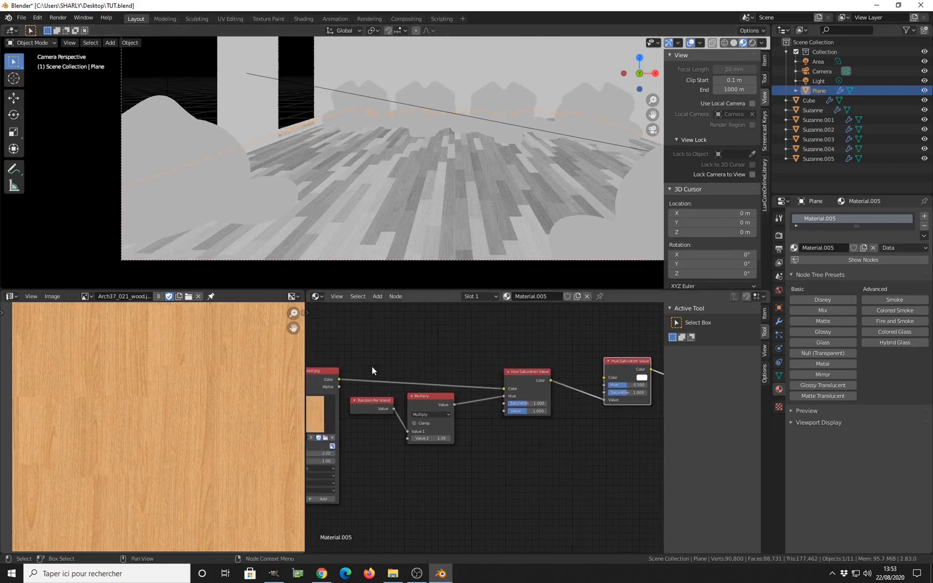
pyautogui.moveTo(340, 383)
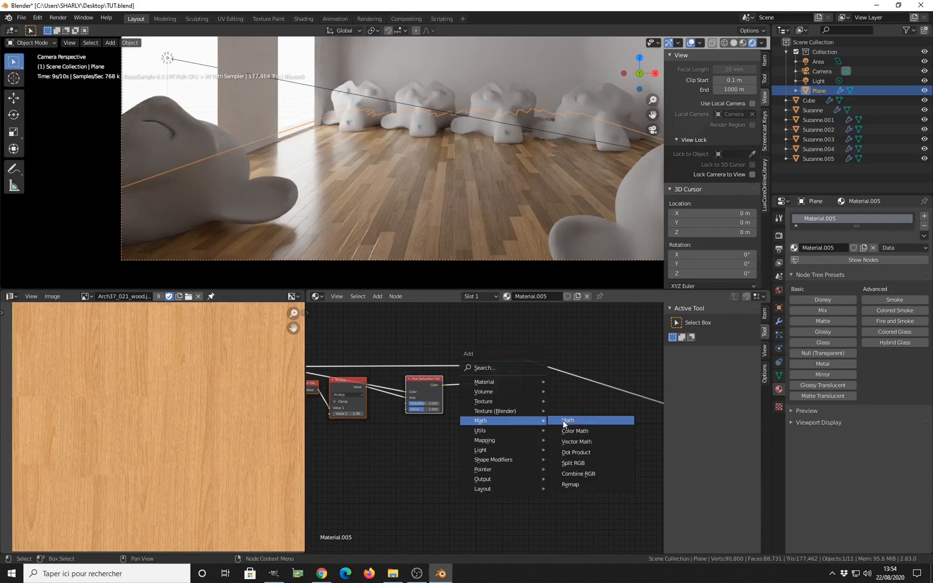
pyautogui.moveTo(575, 431)
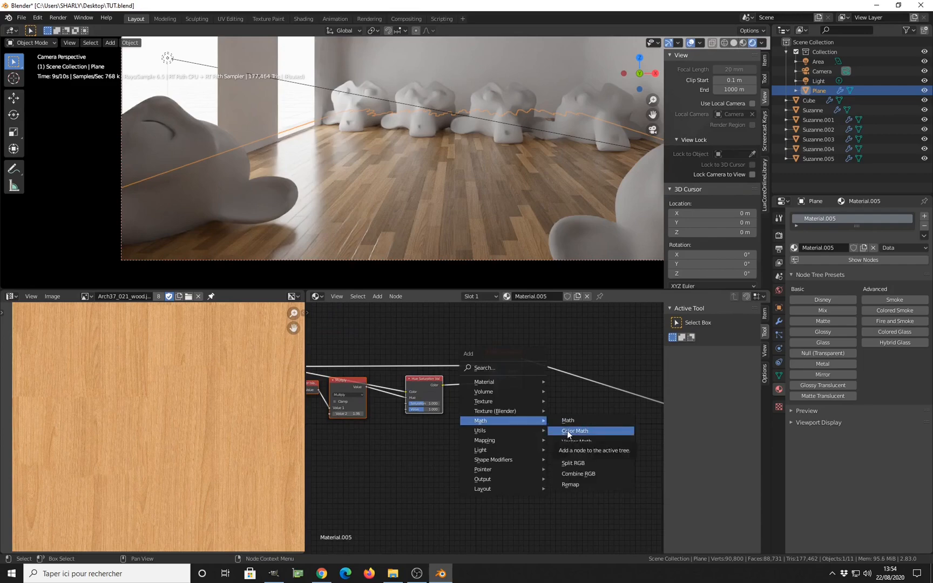
# Add a Color Math mix node and link the hue-adjusted wood colour into Color1
pyautogui.click(573, 430)
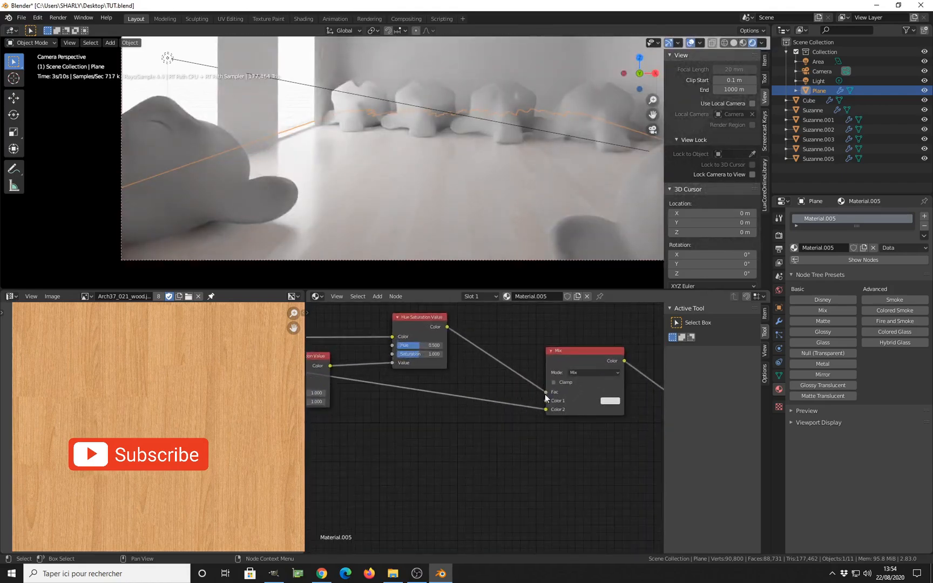
pyautogui.click(583, 391)
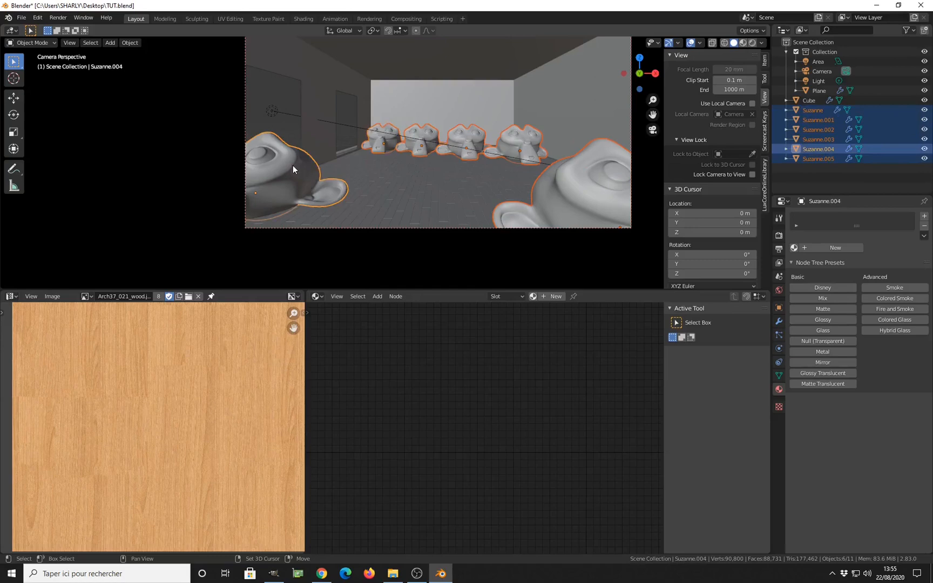
pyautogui.moveTo(352, 173)
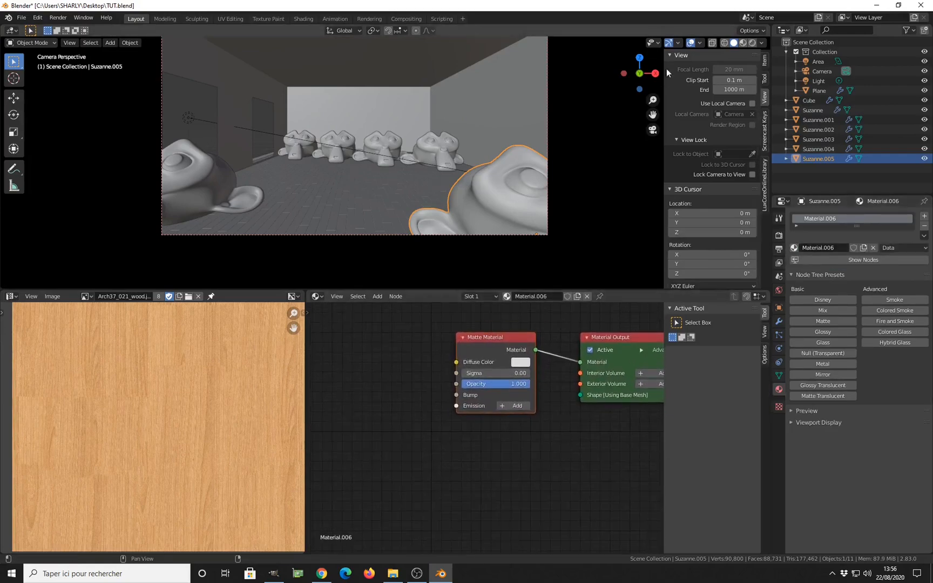
# Preview in Rendered shading and set the heads' matte Diffuse Color to a light tan
pyautogui.click(750, 42)
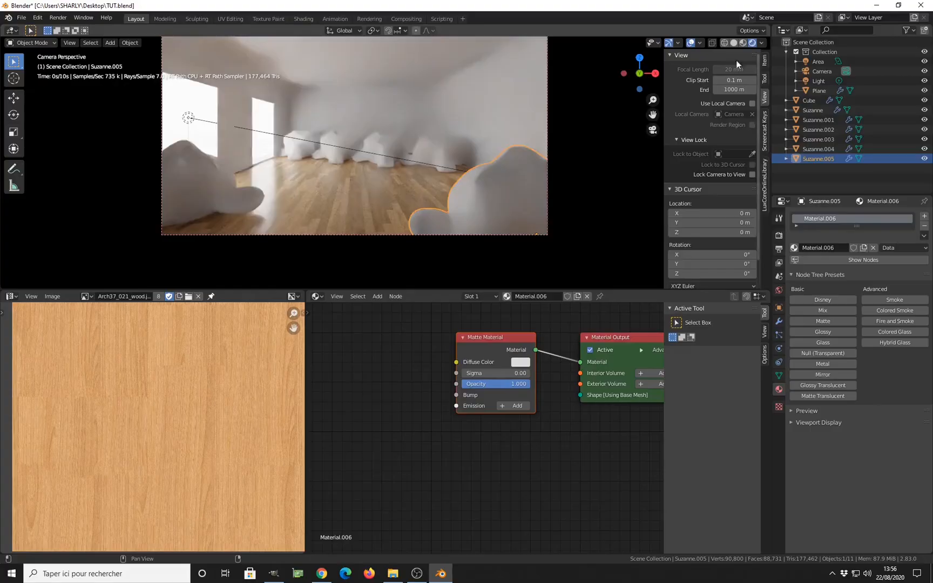
pyautogui.click(518, 362)
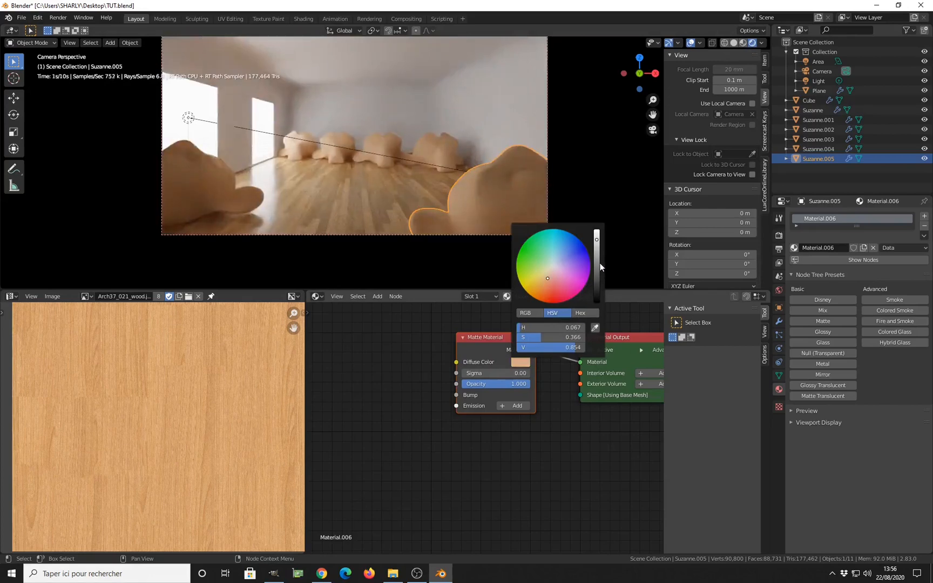
pyautogui.click(590, 253)
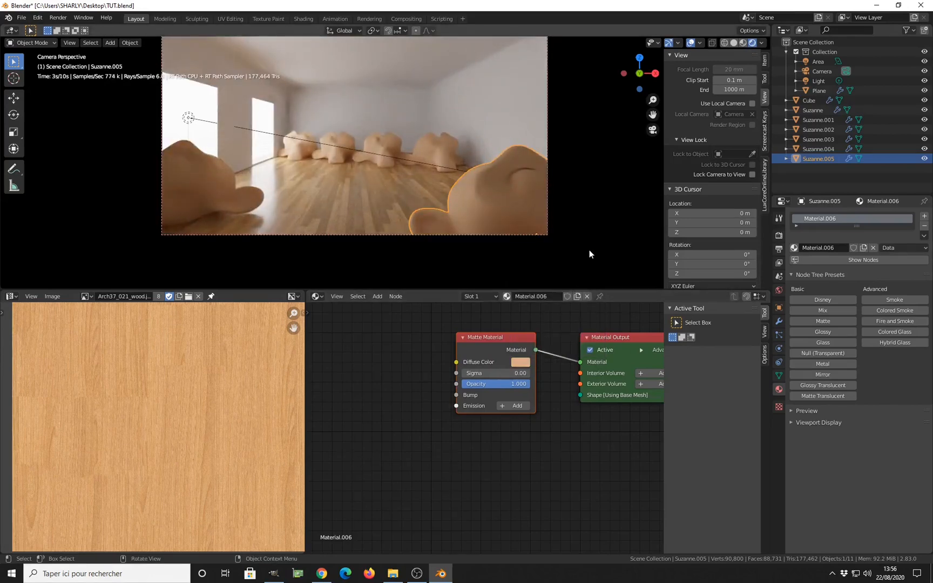
pyautogui.click(766, 135)
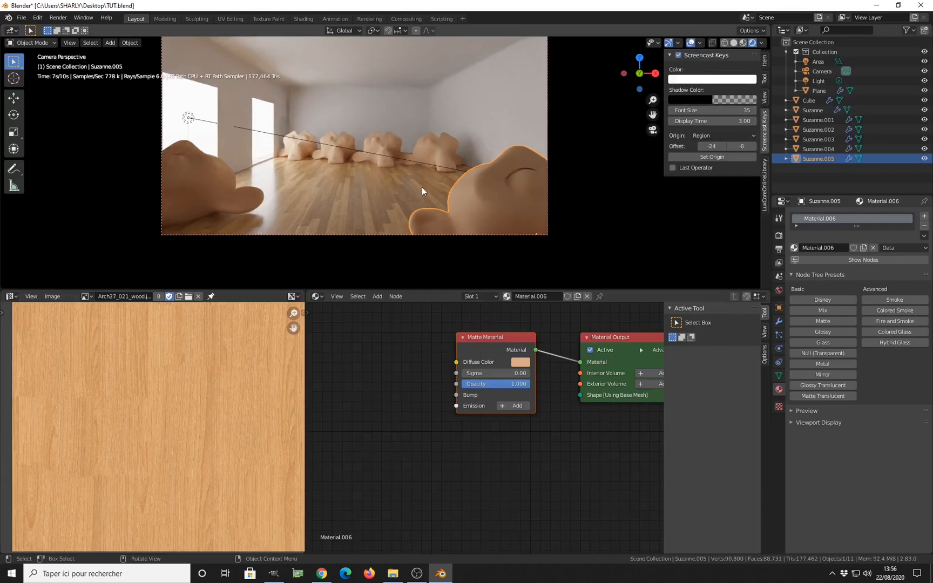
# Make and delete a linked duplicate of a head in solid shading, then reselect Suzanne.005
pyautogui.press('alt+z')
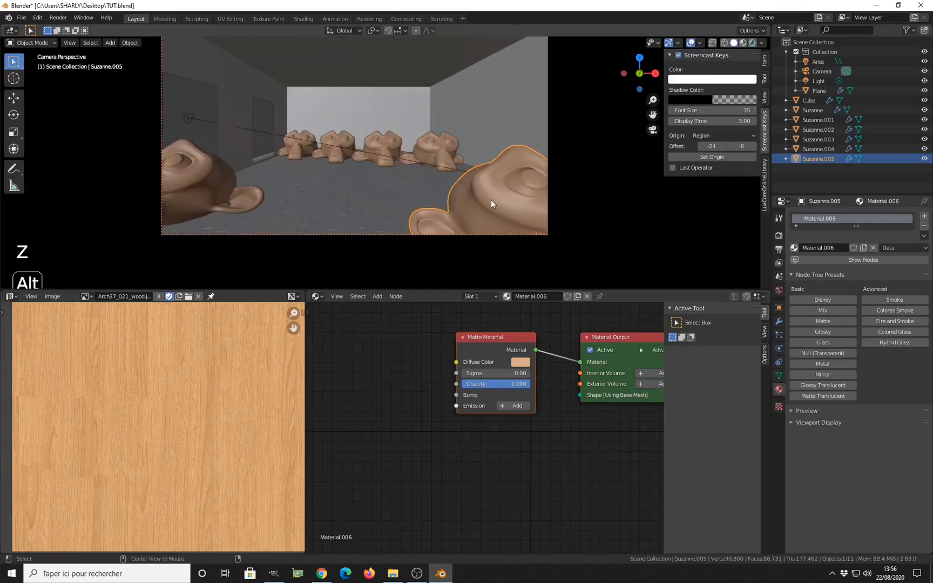
pyautogui.press('alt+d')
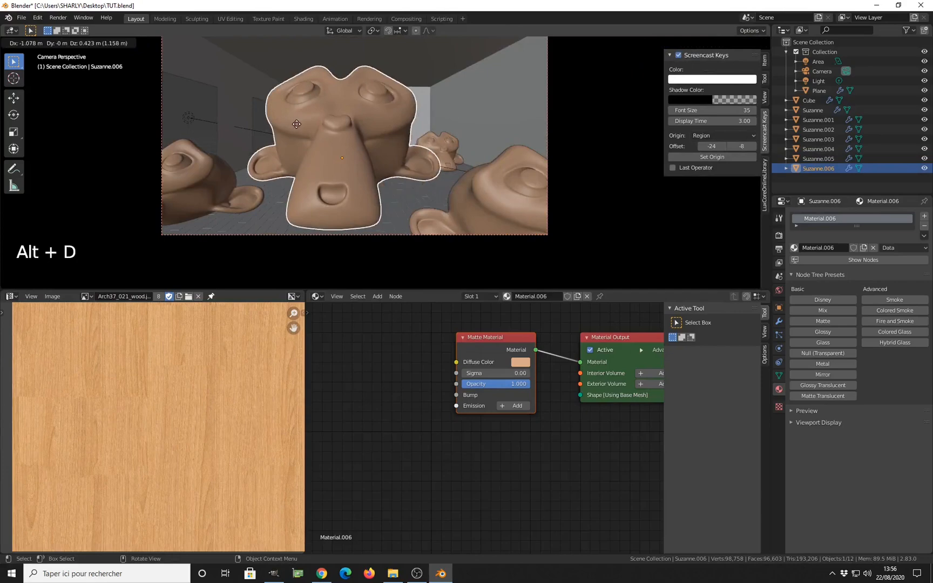
pyautogui.press('x')
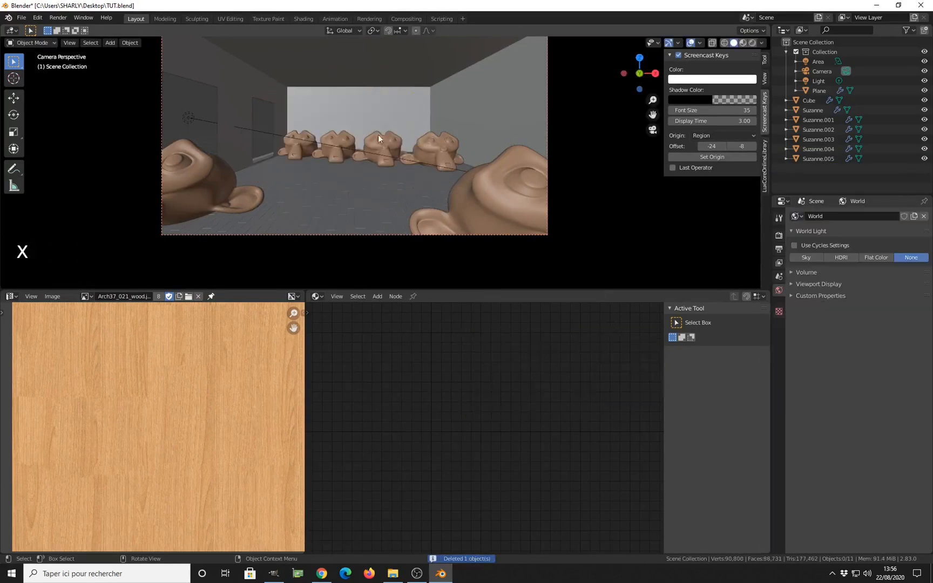
pyautogui.moveTo(469, 193)
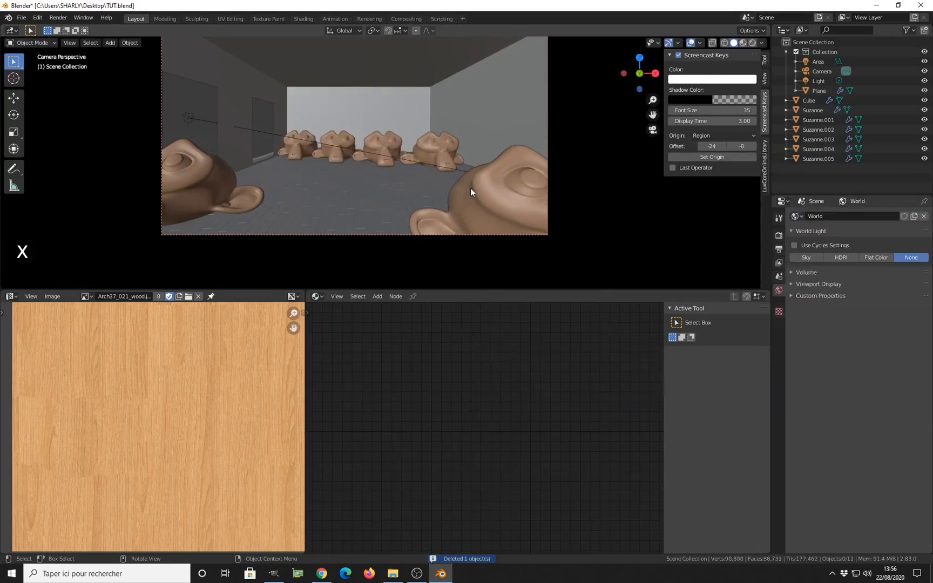
pyautogui.click(504, 189)
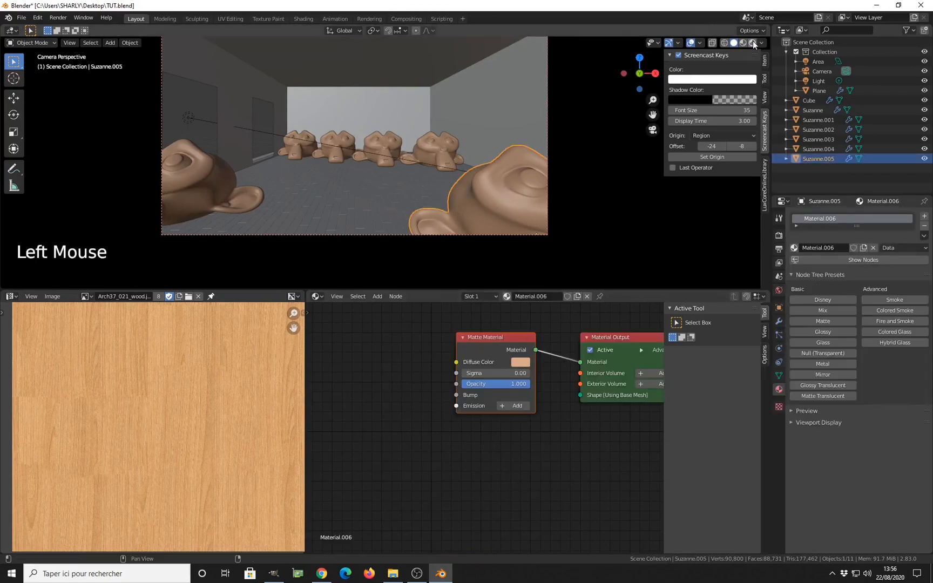
# Back in Rendered preview, change the heads' Diffuse Color from tan to green
pyautogui.click(759, 42)
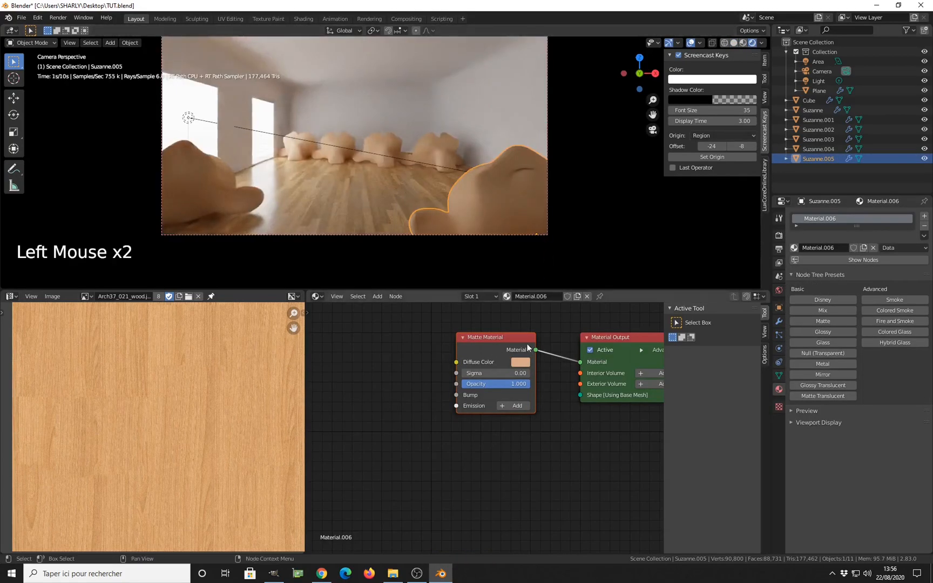
pyautogui.click(519, 362)
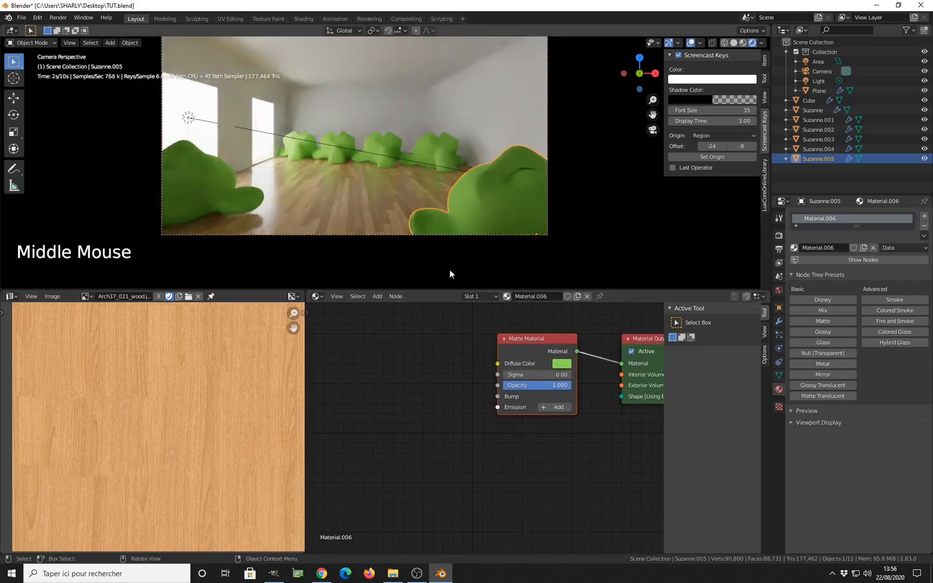
pyautogui.scroll(3)
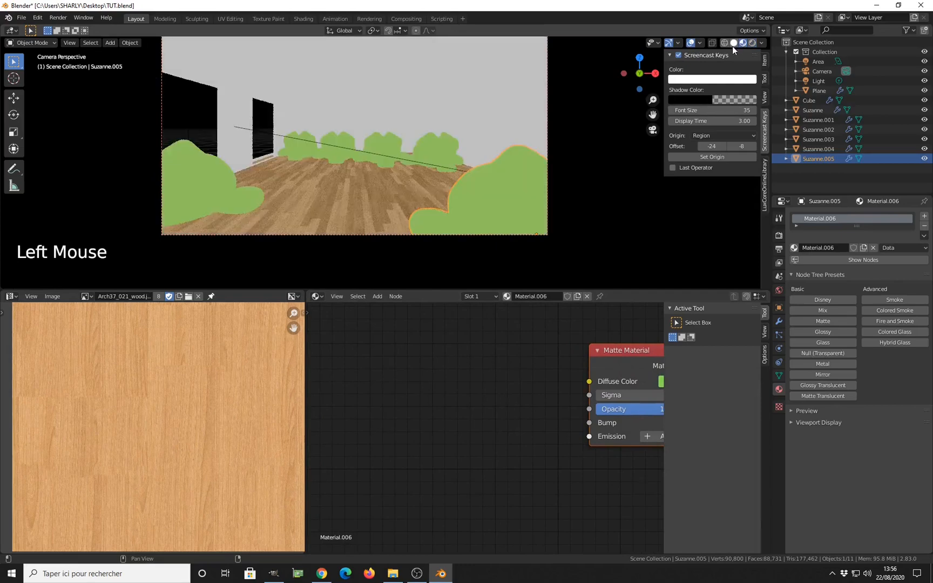
# Save the file and add an Object ID node driving the heads' matte Diffuse Color
pyautogui.press('ctrl+s')
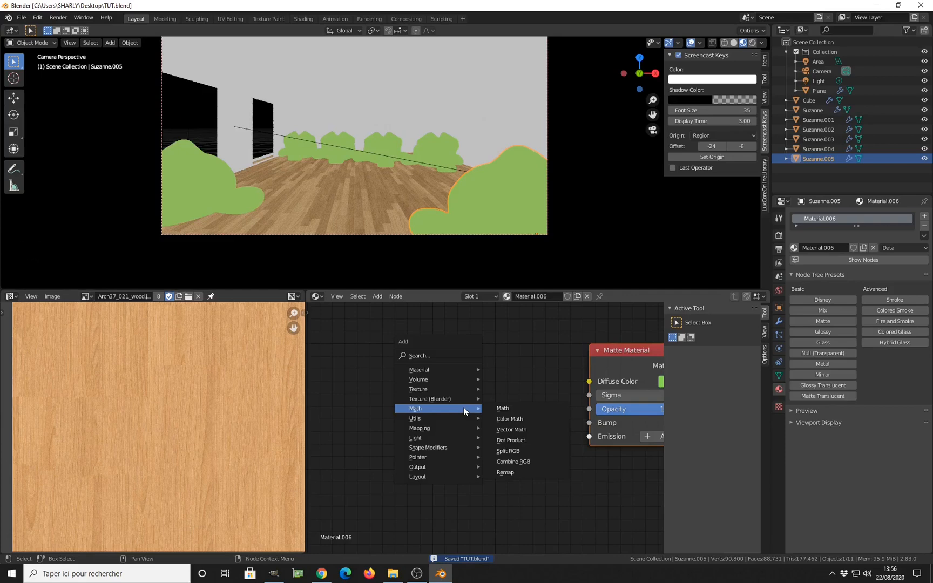
pyautogui.moveTo(415, 418)
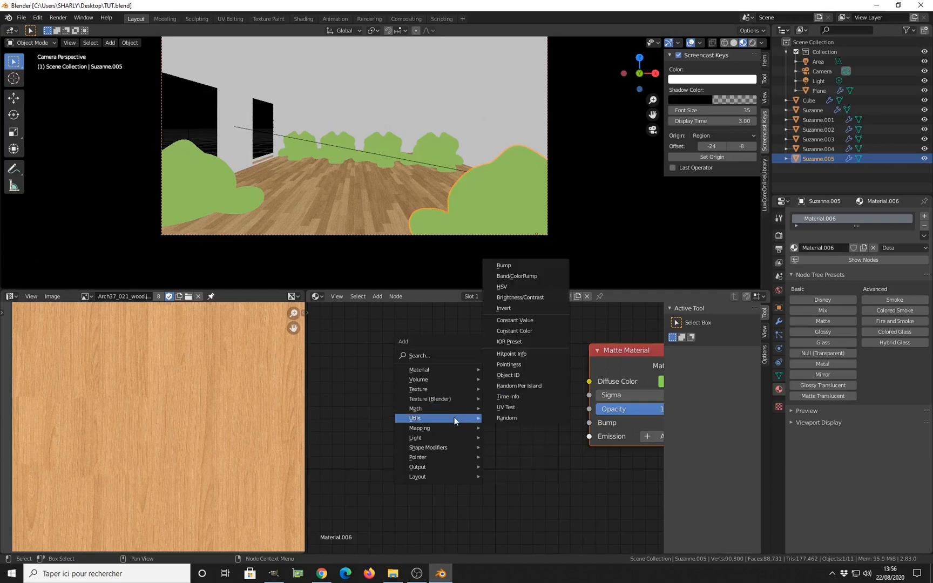
pyautogui.moveTo(515, 375)
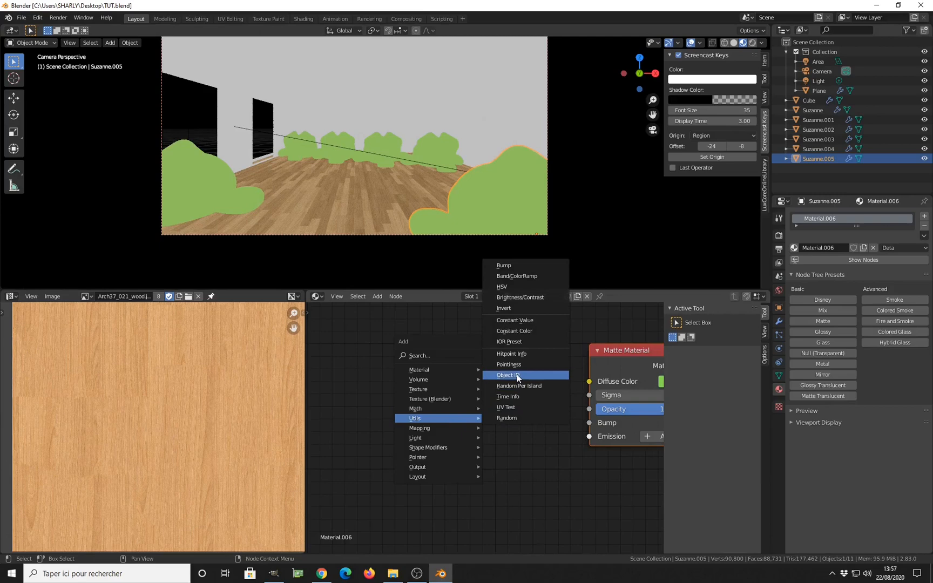
pyautogui.click(511, 374)
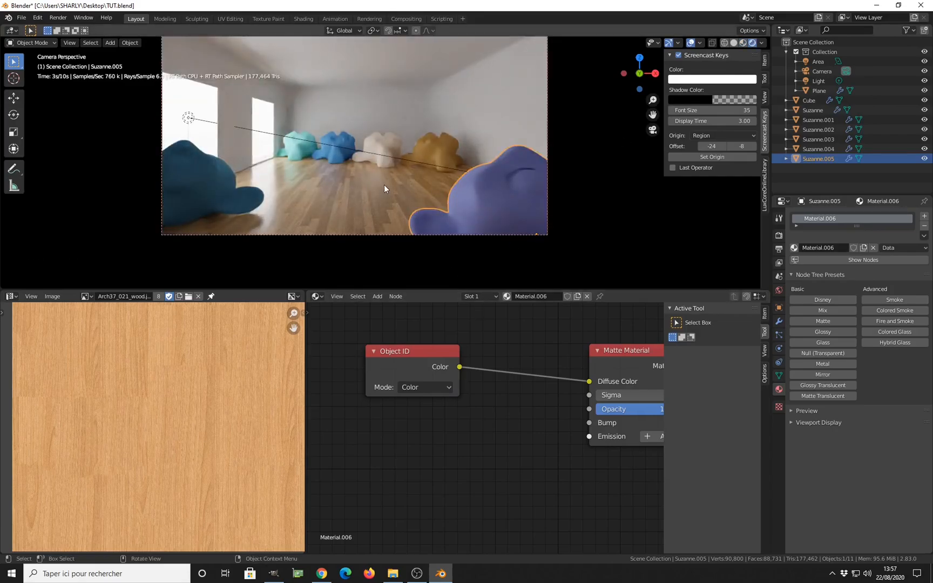
pyautogui.scroll(3)
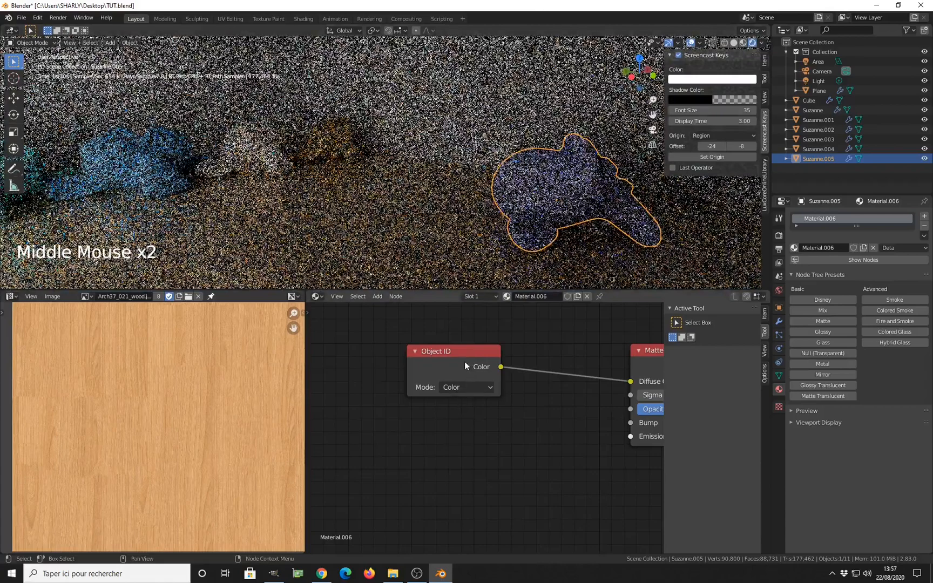
pyautogui.scroll(-3)
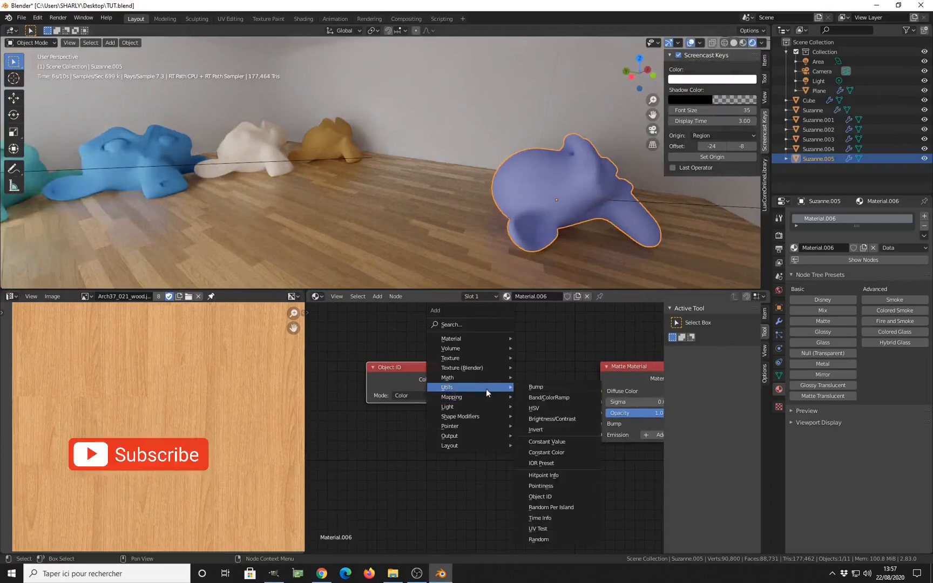
pyautogui.moveTo(558, 494)
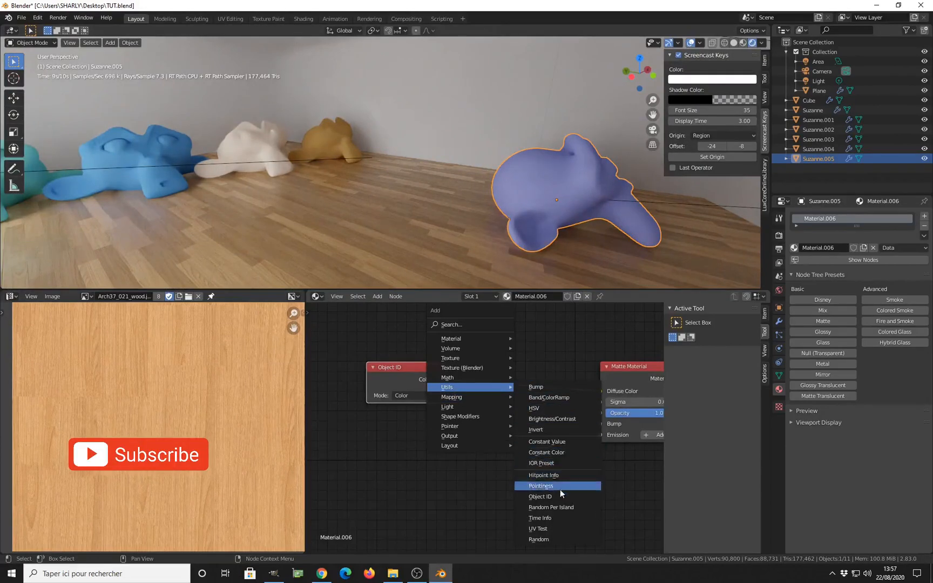
pyautogui.moveTo(464, 406)
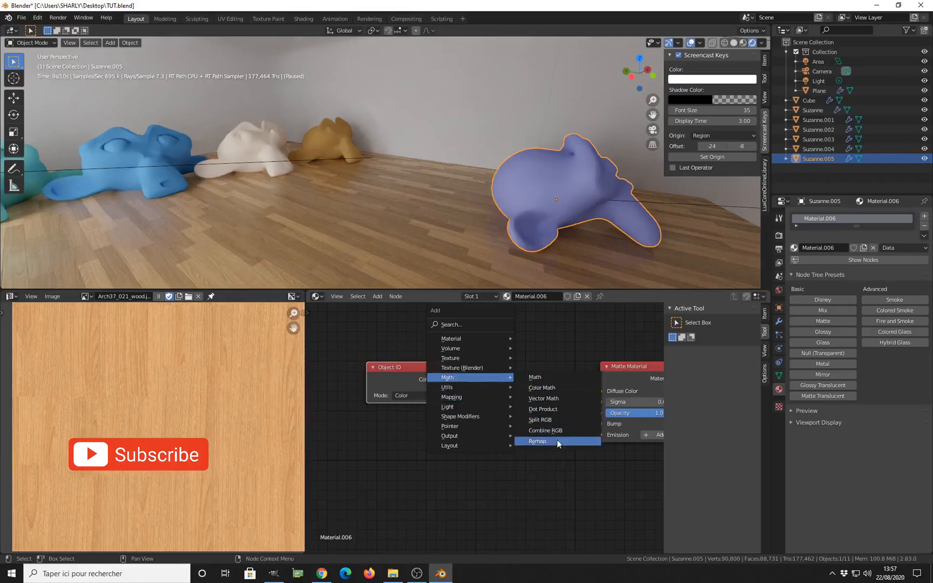
# Add a Remap node on the link from Object ID to the heads' diffuse colour
pyautogui.click(537, 441)
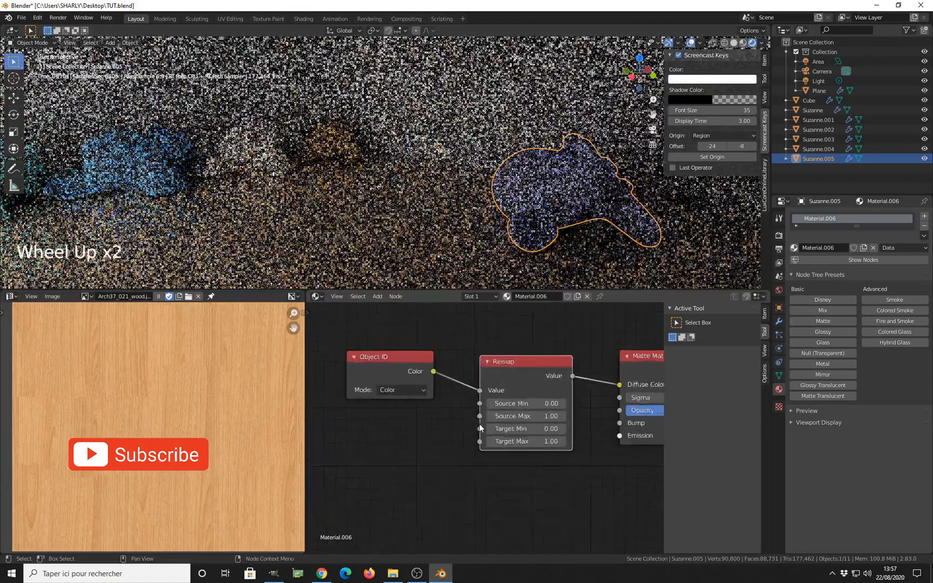